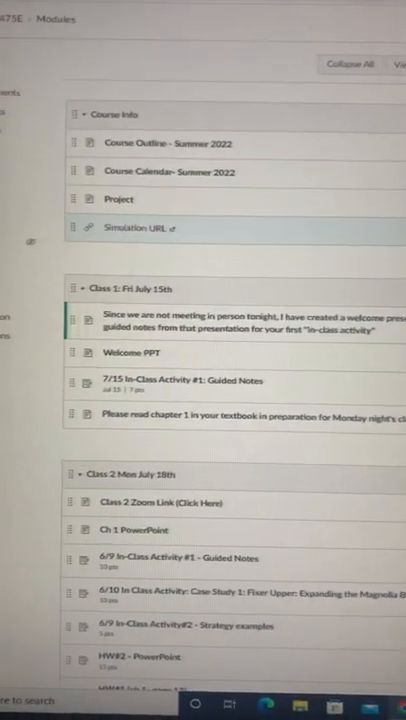
- Follow the Simulation URL link in the Course Info module to the Marketplace site
scroll(down, 3)
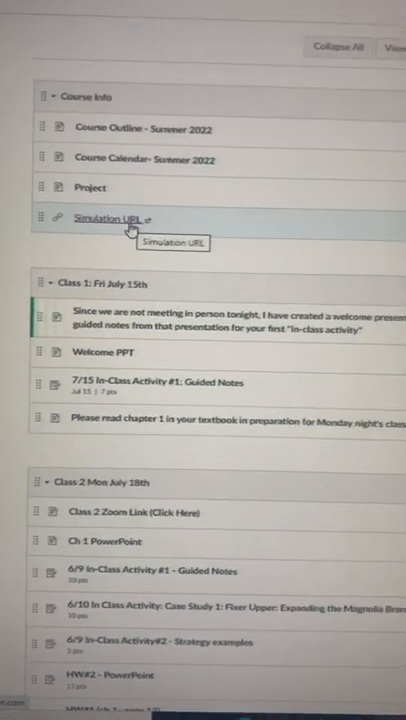
click(110, 214)
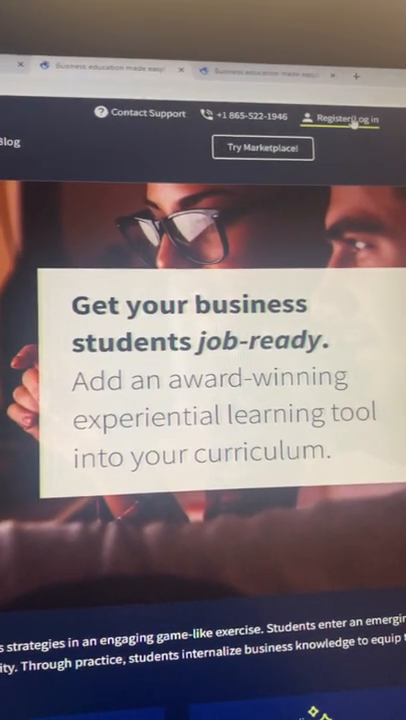
- Sign in via Register/Log in to reach the instructor's My Games list
click(340, 119)
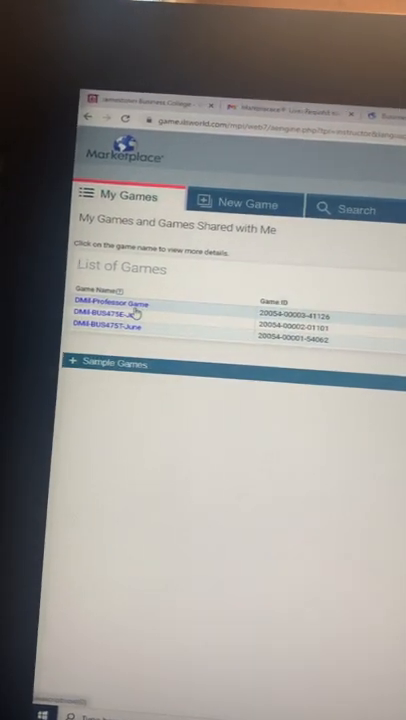
- Return to the Canvas BUS475E Modules page and move down to Classes 4–6
click(110, 318)
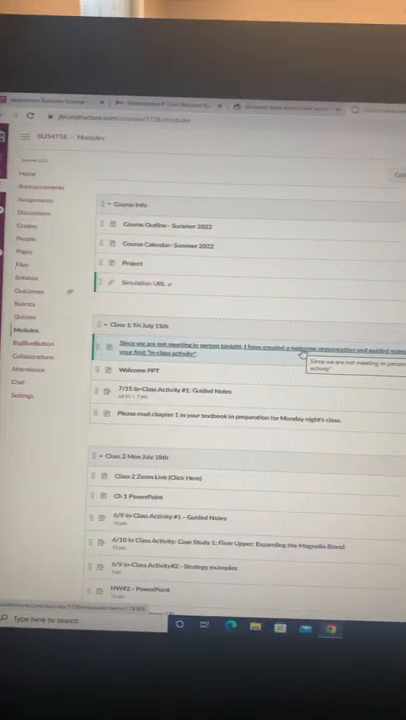
scroll(down, 3)
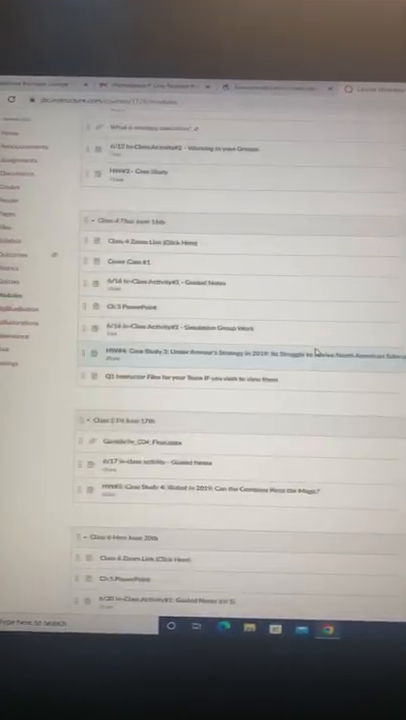